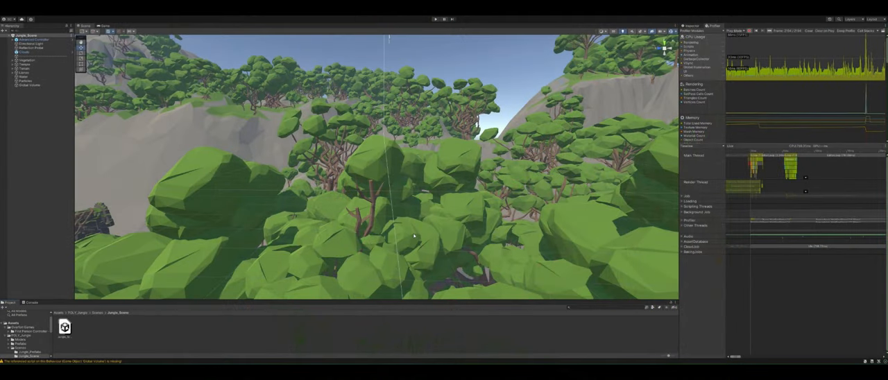
mouse_move(385, 241)
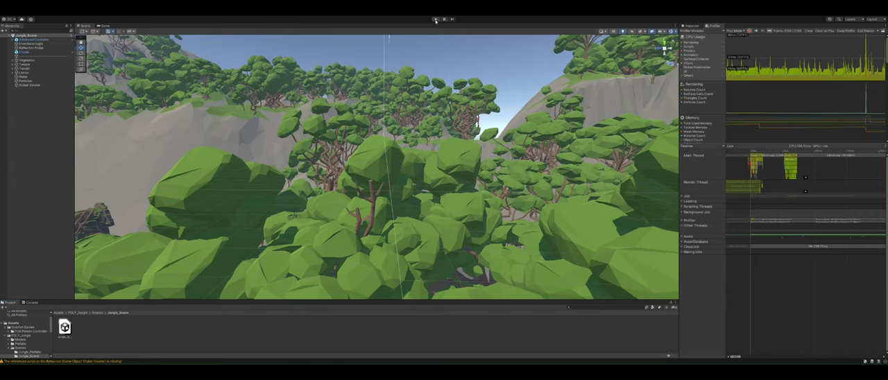
Step: Enter Play mode on the demo jungle scene, then stop playback
left_click(435, 19)
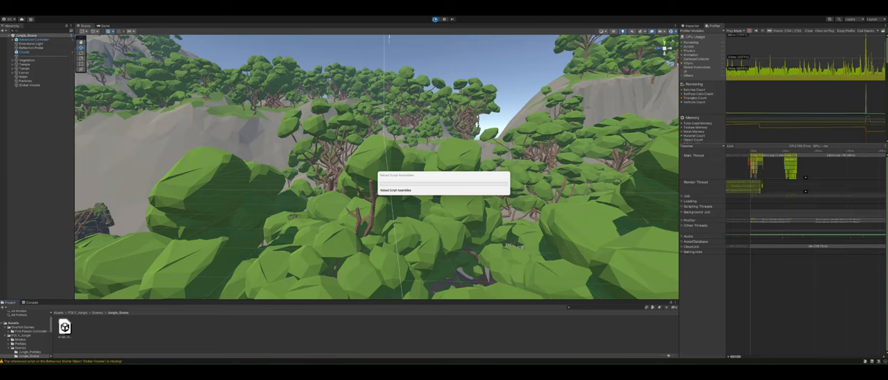
left_click(435, 18)
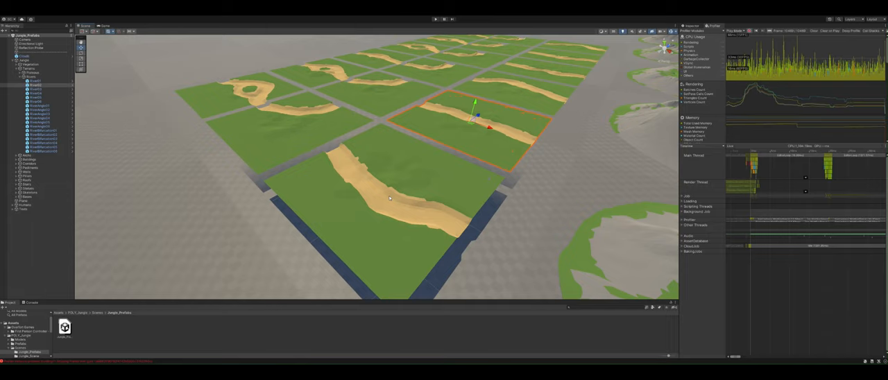
mouse_move(406, 158)
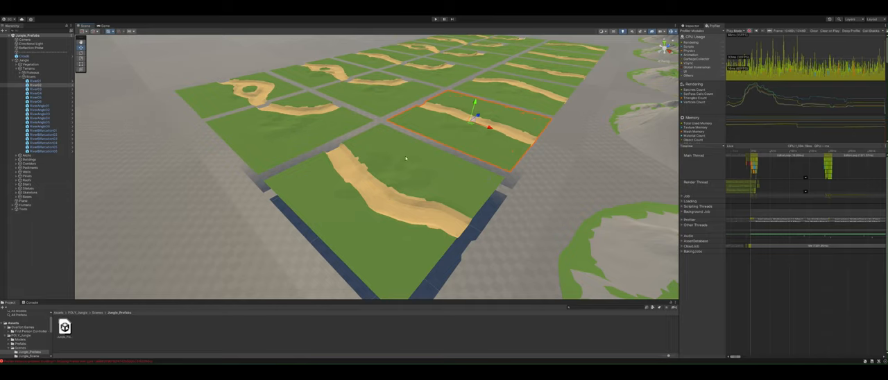
mouse_move(462, 190)
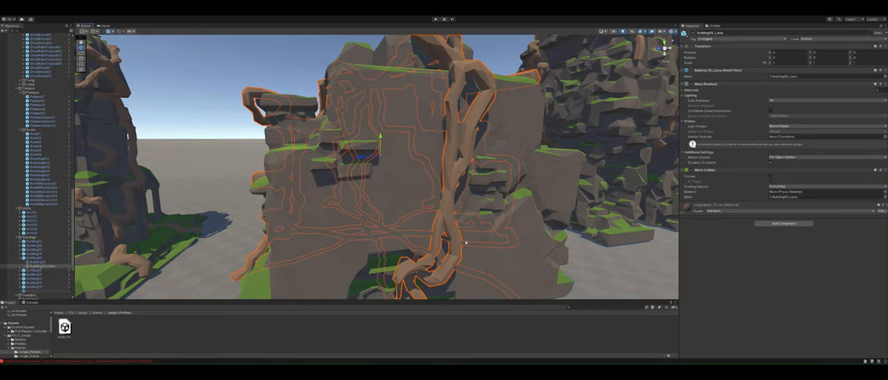
mouse_move(300, 220)
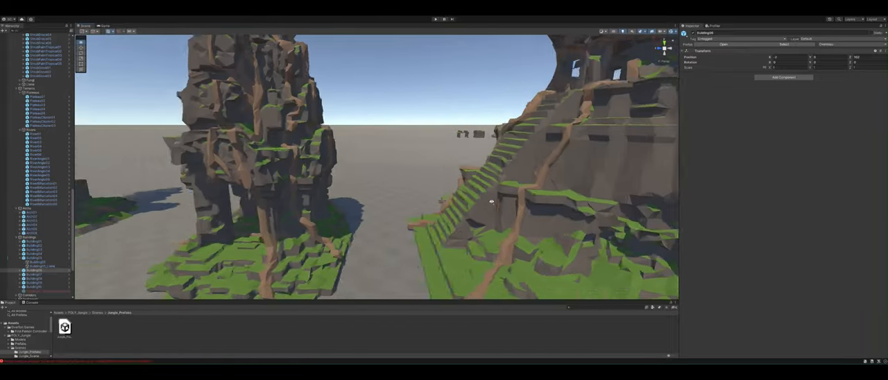
Step: Orbit the Scene view around the stepped temple beside the tall rock pillar
left_click_drag(491, 202, 460, 193)
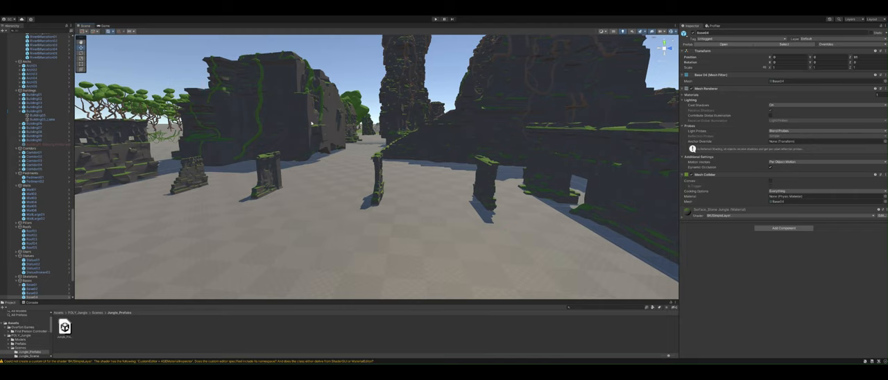
mouse_move(310, 120)
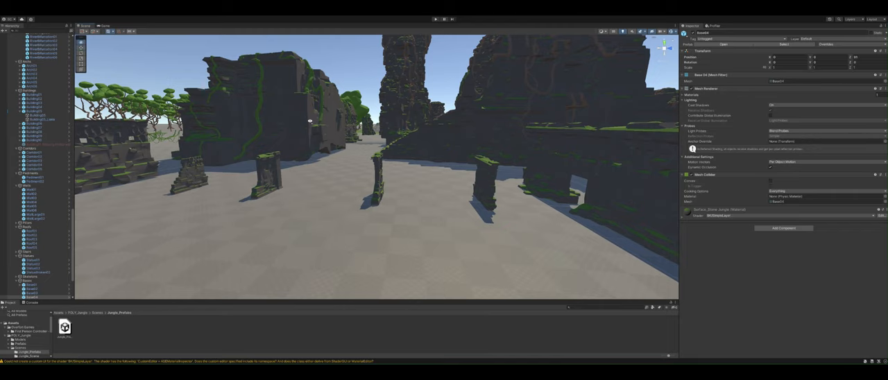